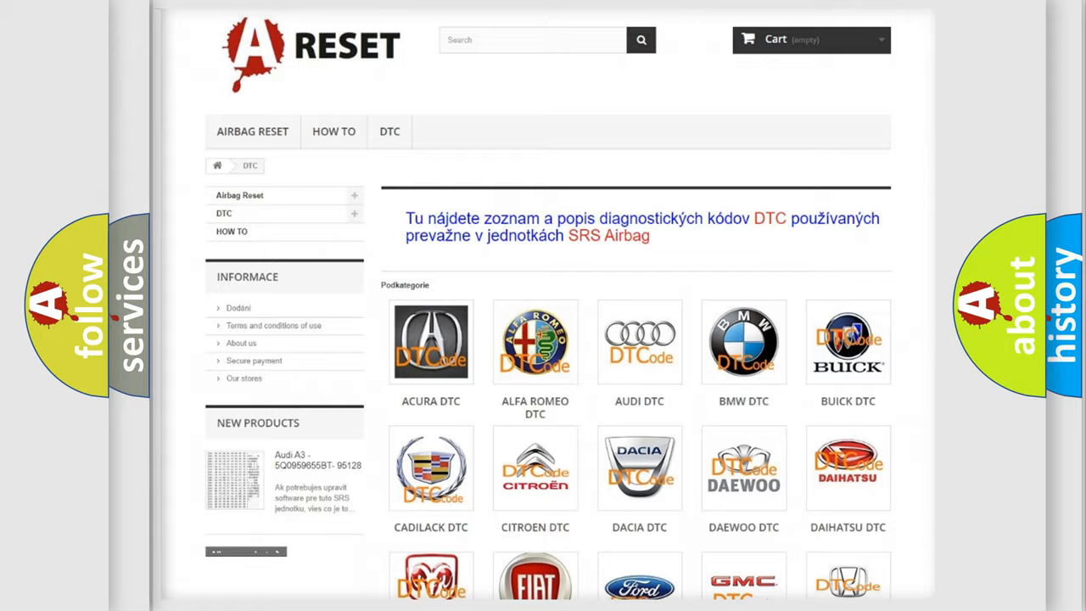
Go to the Dodge DTC page and browse its grid of diagnostic code subcategories such as B000111.
scroll("down", 3)
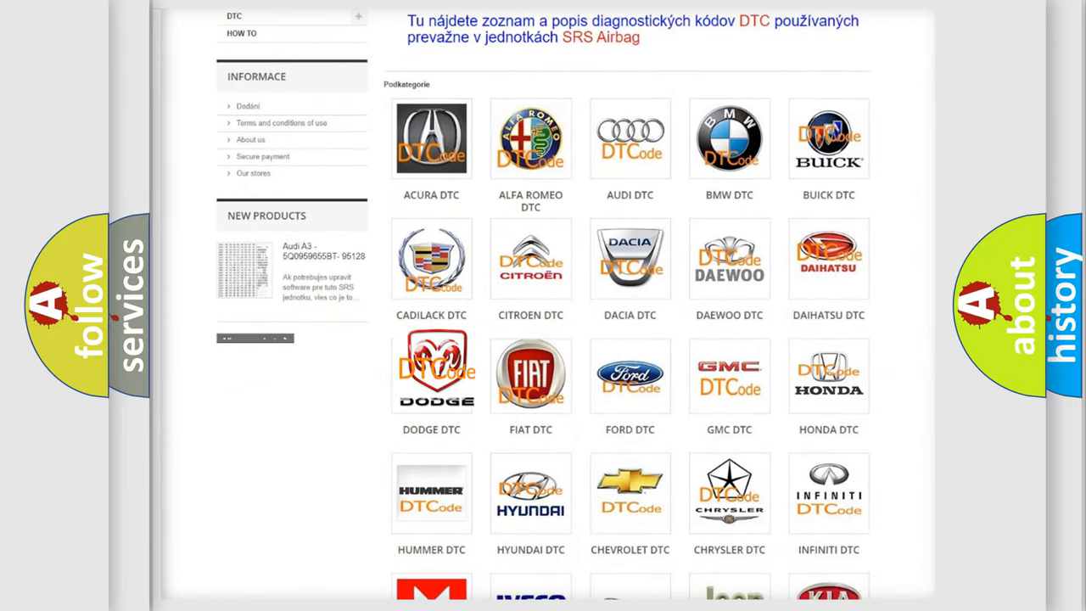
left_click(431, 374)
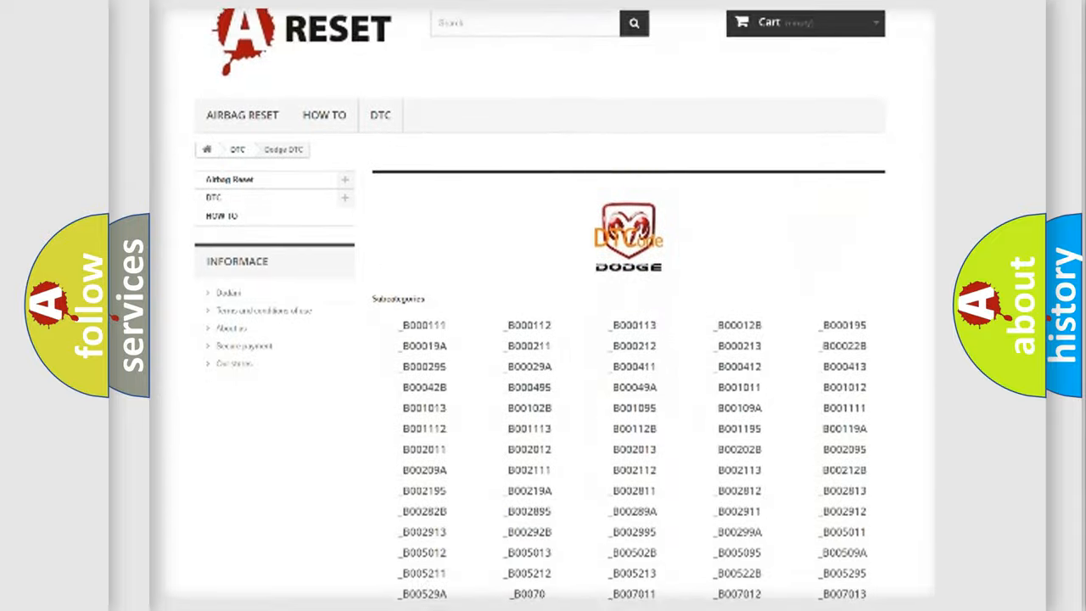
scroll("down", 3)
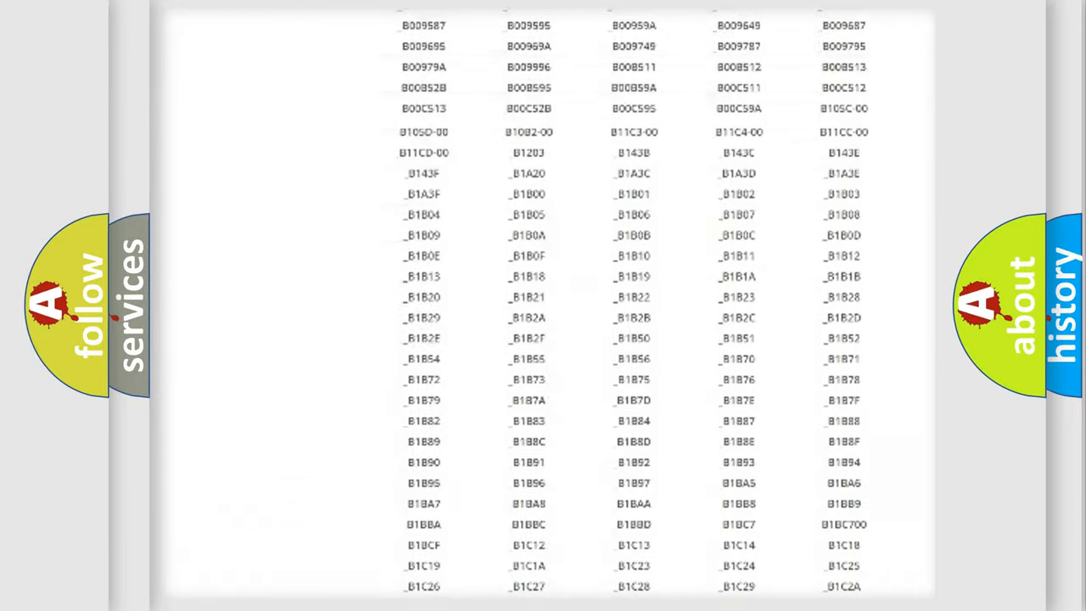
scroll("up", 3)
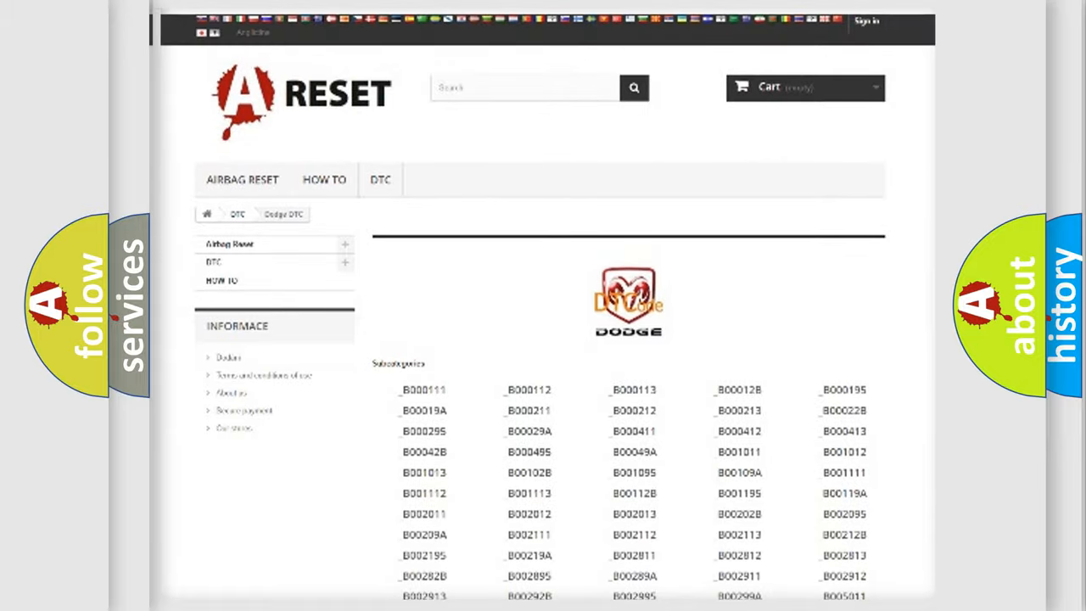